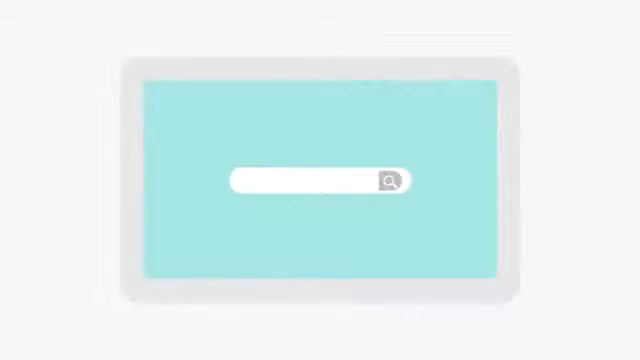
pyautogui.write('Best book store in my city')
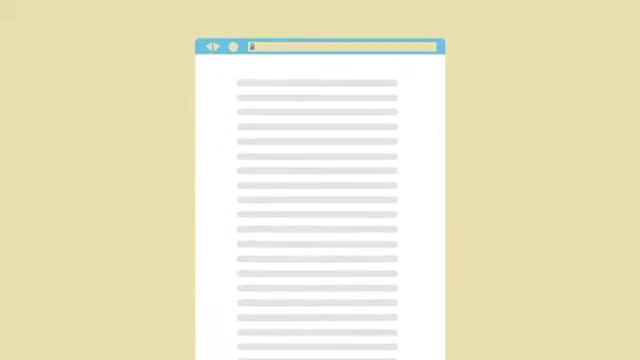
pyautogui.scroll(-3)
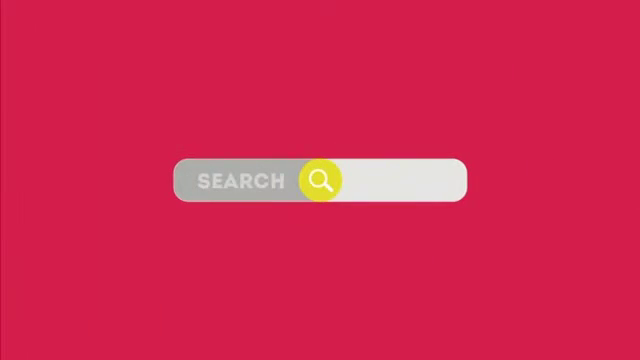
pyautogui.write('BOOKS')
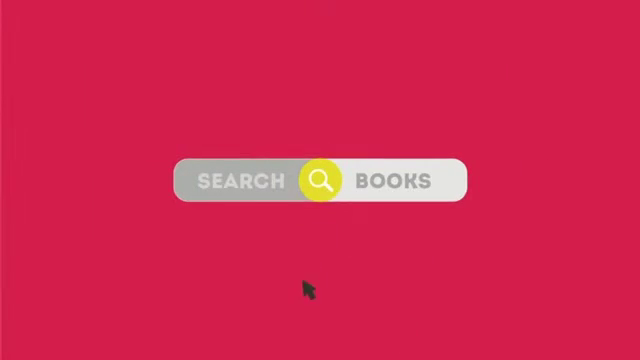